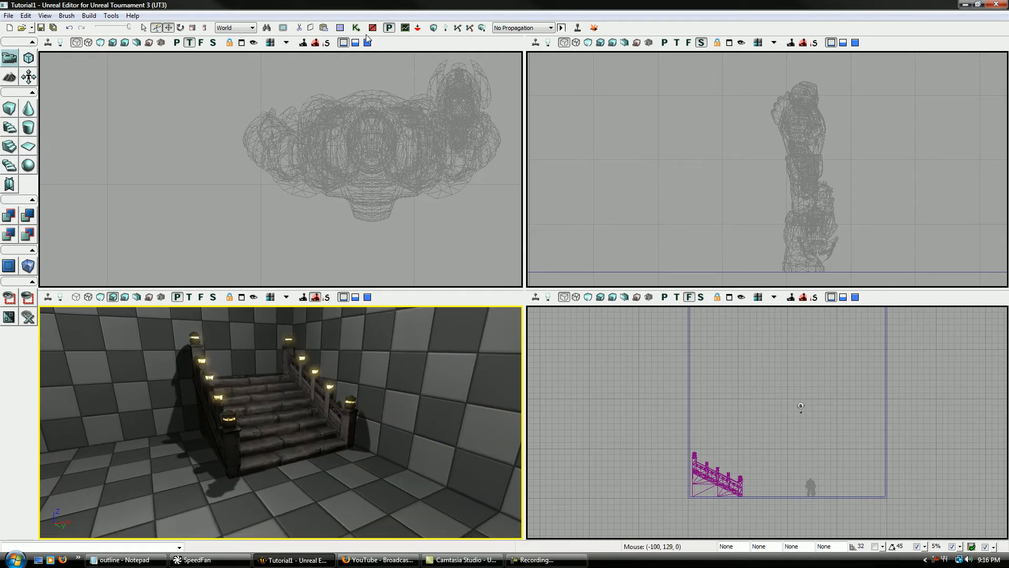
Review the existing Kismet and Matinee sequence, then aim the viewport at the character.
{"action": "left_click", "coordinate": [356, 27]}
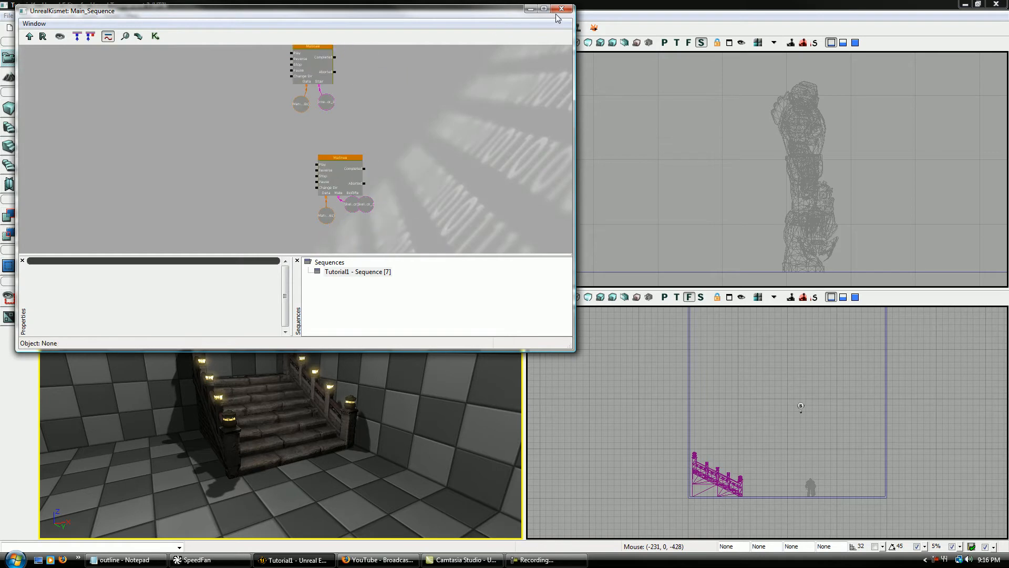
{"action": "left_click", "coordinate": [561, 9]}
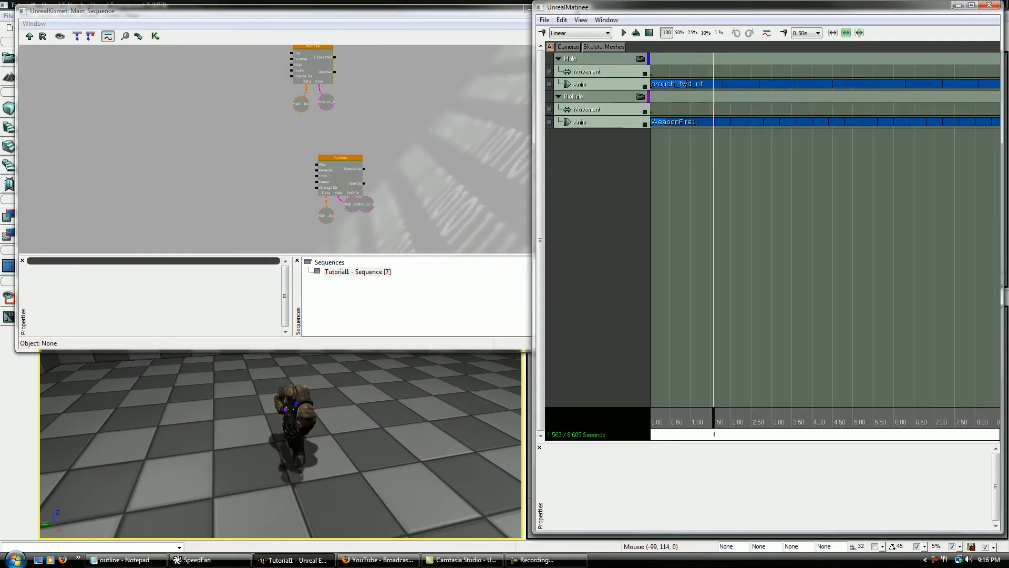
{"action": "left_click", "coordinate": [989, 6]}
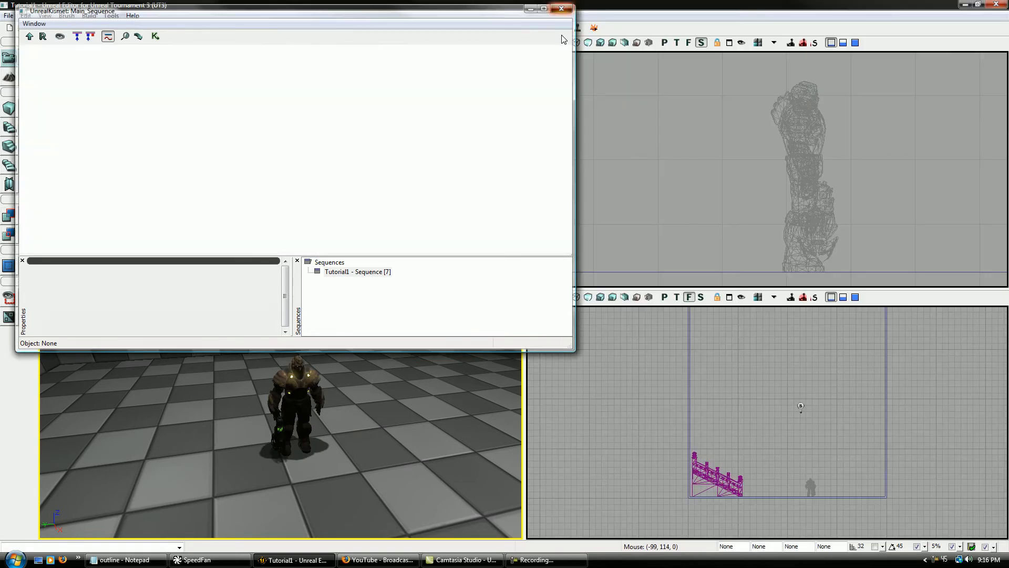
{"action": "left_click", "coordinate": [560, 9]}
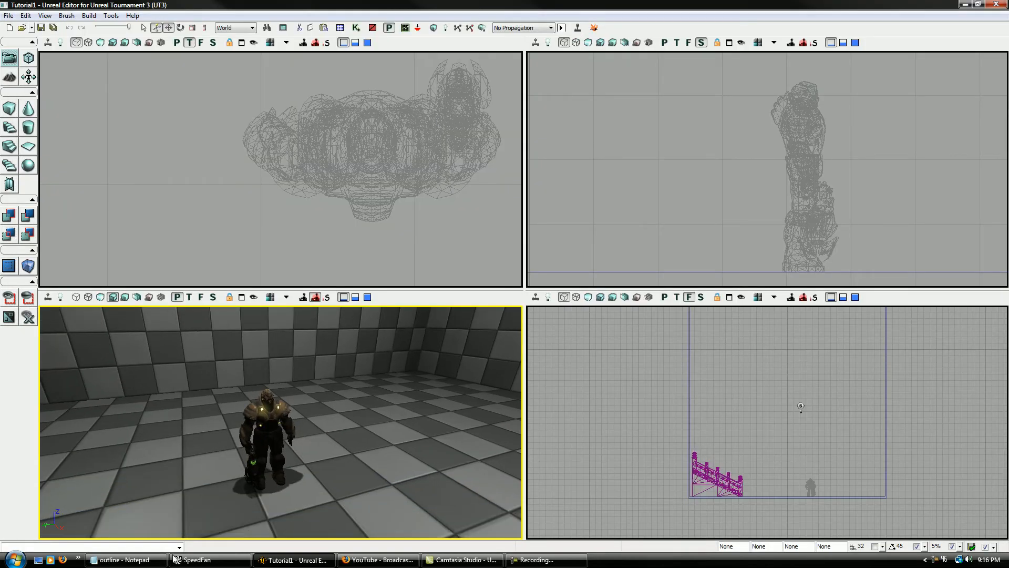
{"action": "left_click", "coordinate": [119, 559]}
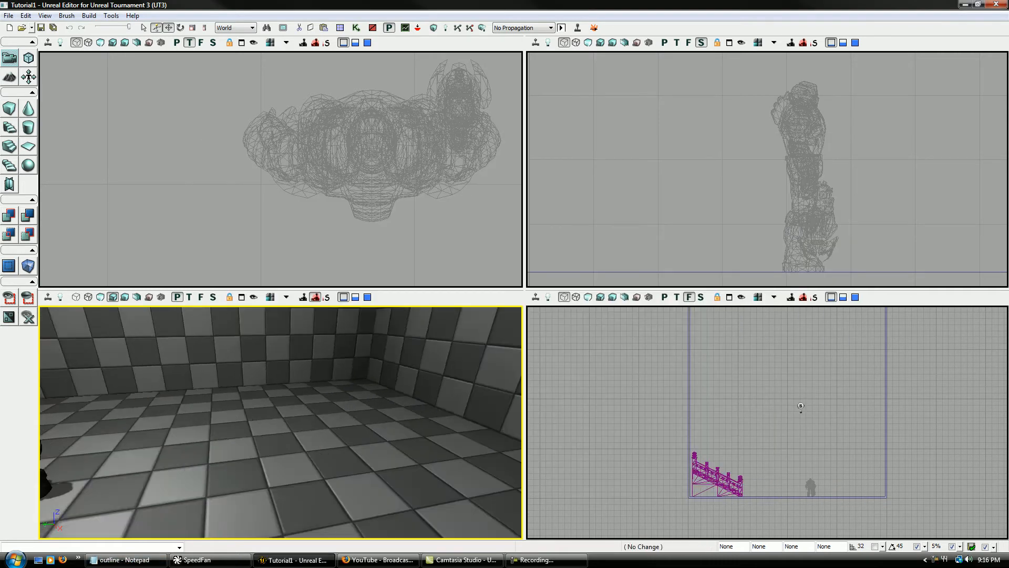
{"action": "left_click_drag", "start_coordinate": [277, 418], "coordinate": [309, 412]}
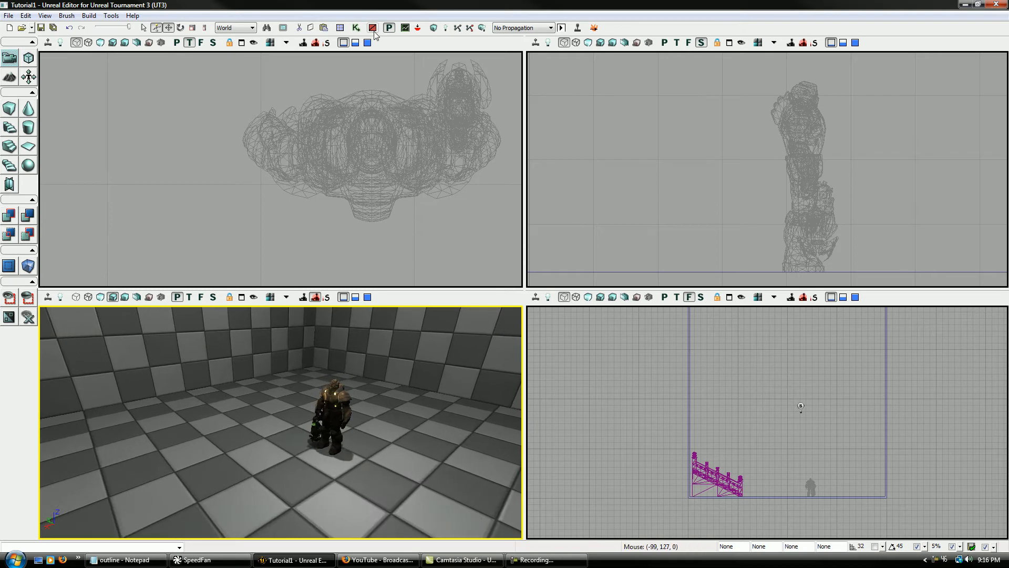
{"action": "mouse_move", "coordinate": [356, 27]}
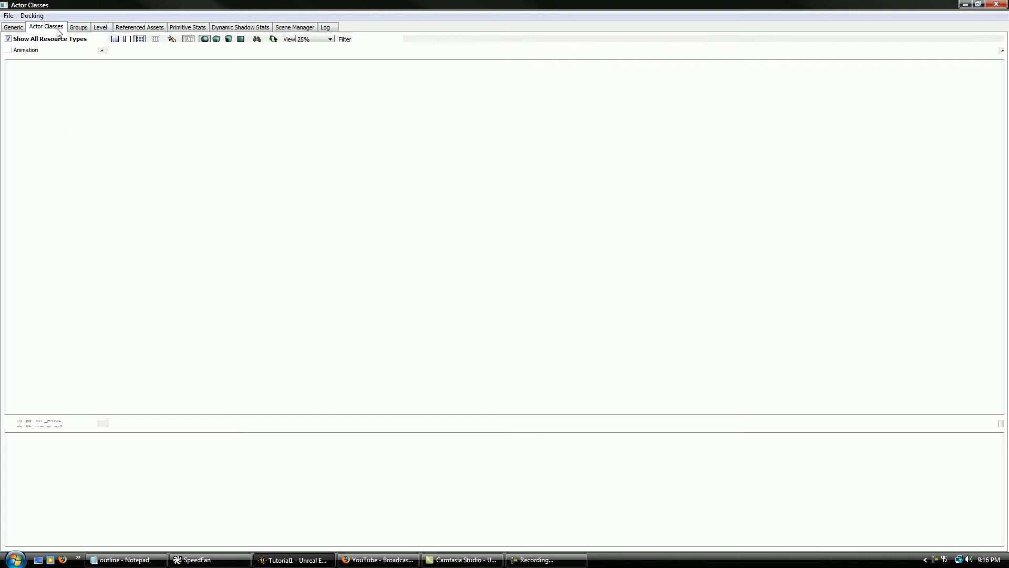
Select PointLightMovable under Light > PointLight in Actor Classes and target the floor.
{"action": "left_click", "coordinate": [45, 27]}
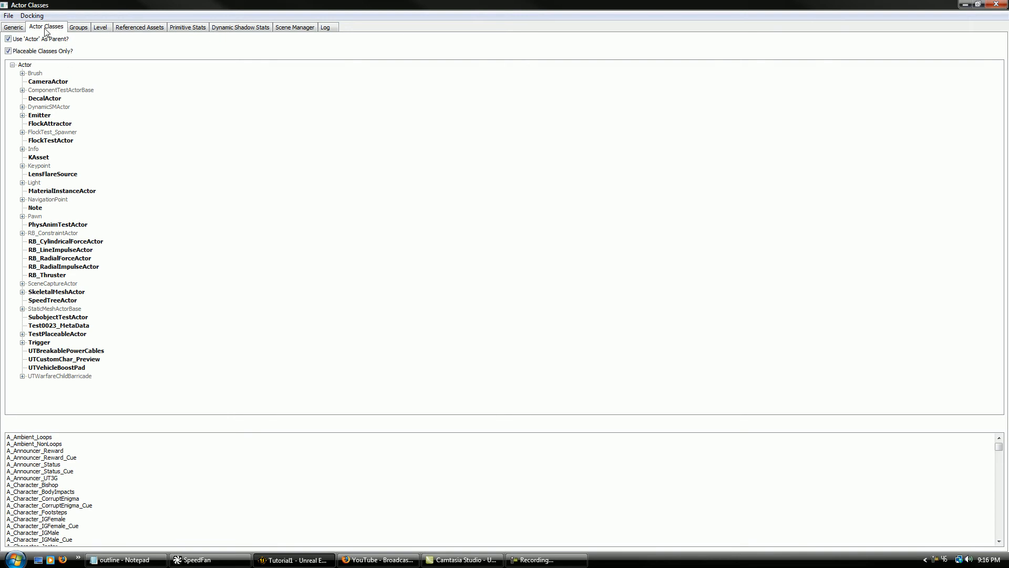
{"action": "left_click", "coordinate": [22, 181]}
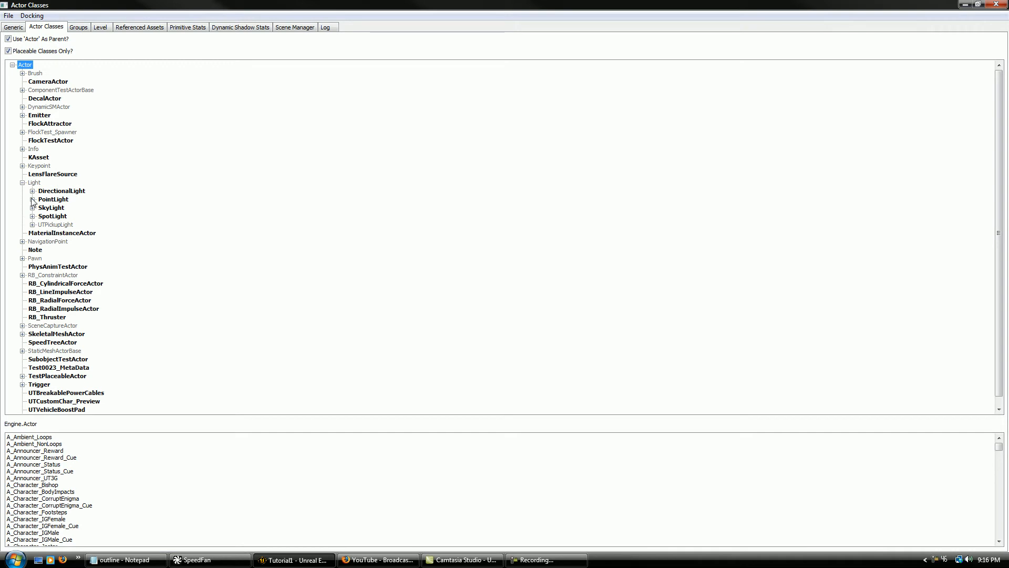
{"action": "left_click", "coordinate": [33, 199]}
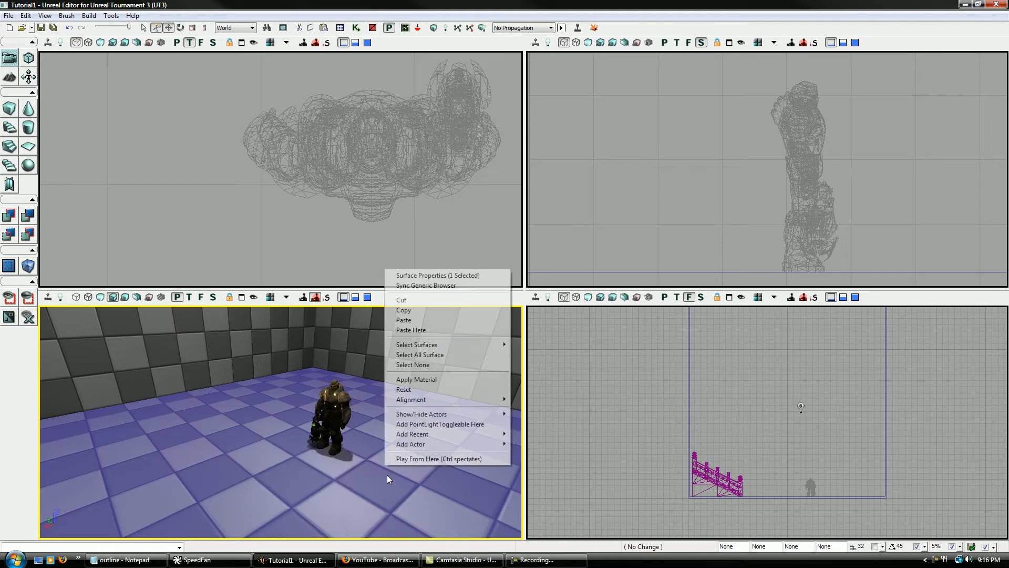
{"action": "mouse_move", "coordinate": [457, 424]}
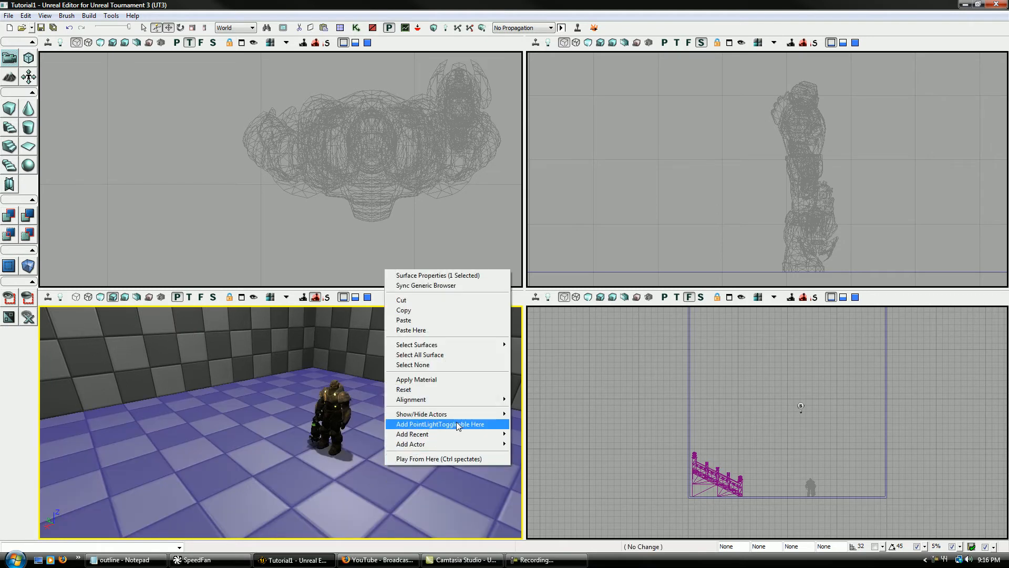
{"action": "left_click", "coordinate": [439, 424]}
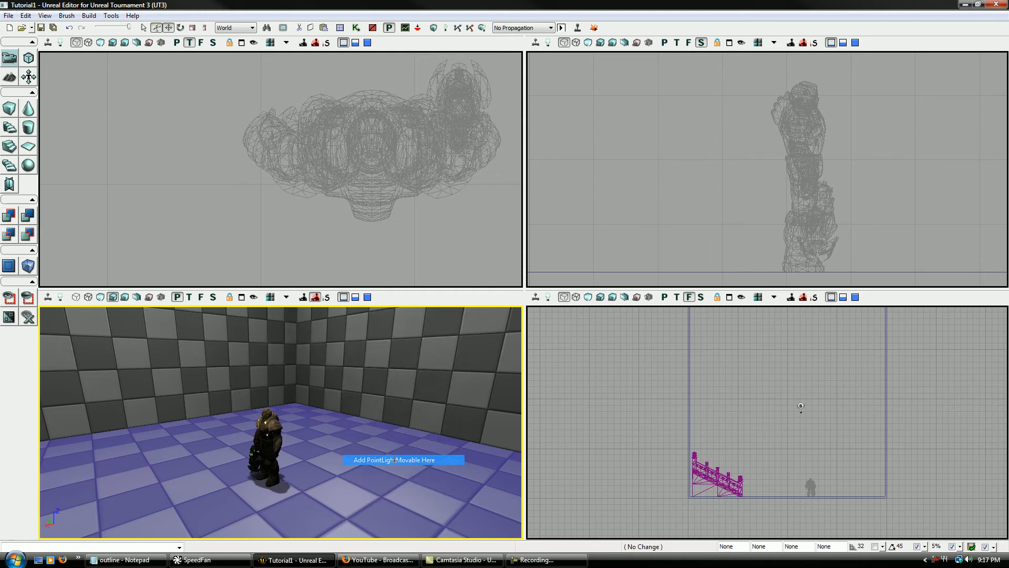
Add the PointLightMovable, enable its Dynamic lighting channel, and Build All.
{"action": "left_click", "coordinate": [385, 460]}
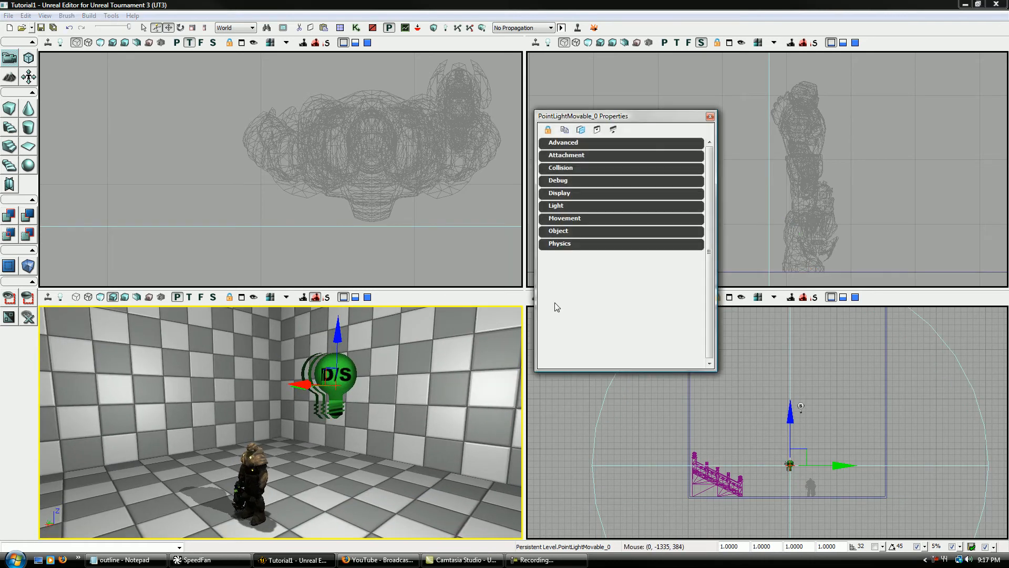
{"action": "mouse_move", "coordinate": [569, 168]}
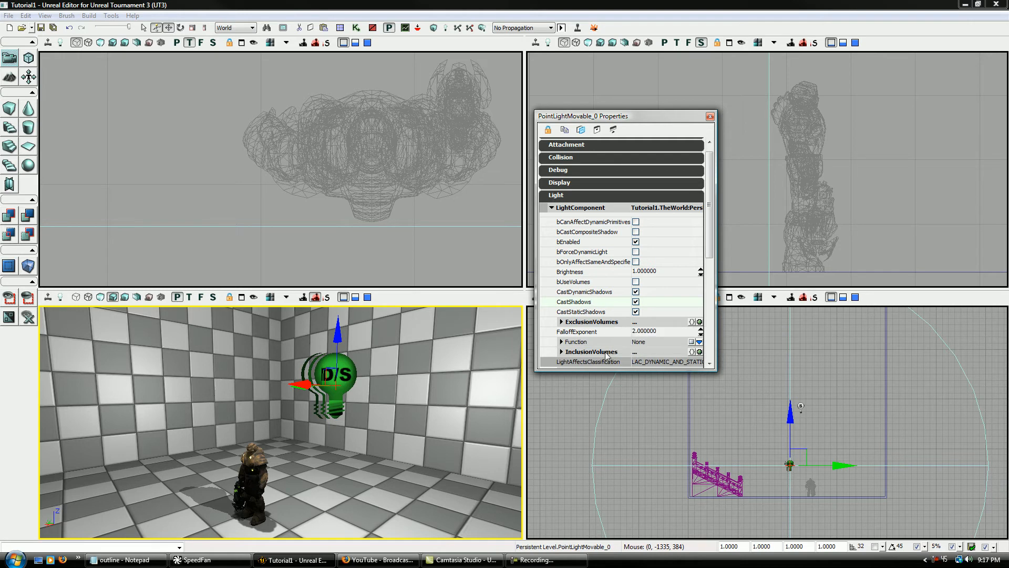
{"action": "scroll", "scroll_direction": "down", "scroll_amount": 3}
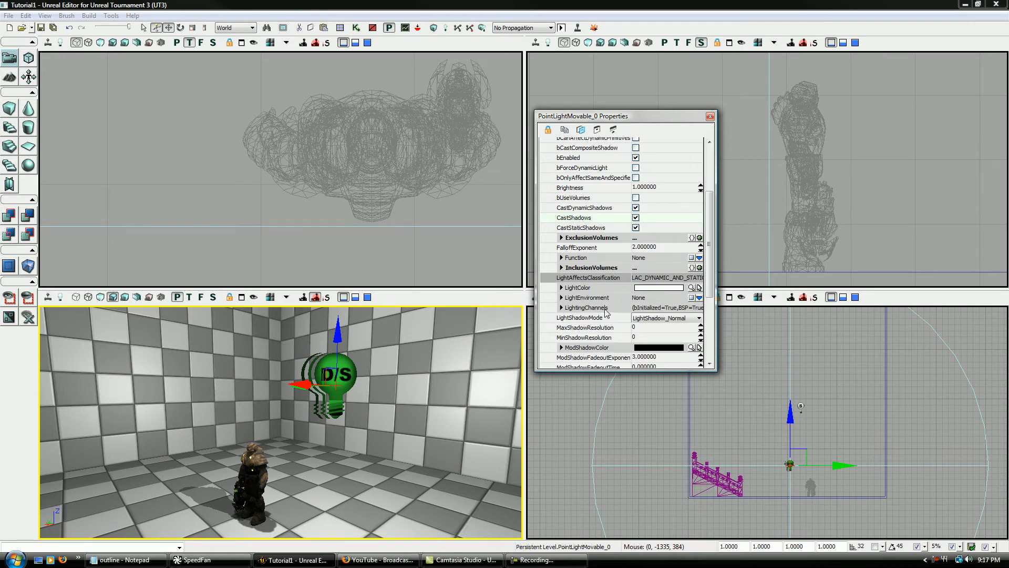
{"action": "left_click", "coordinate": [562, 308]}
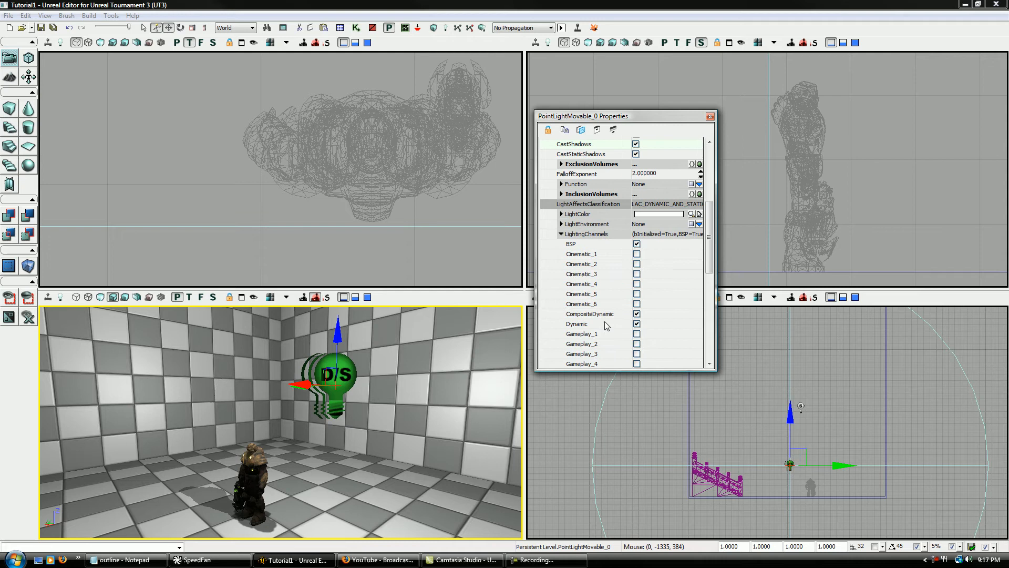
{"action": "mouse_move", "coordinate": [617, 325]}
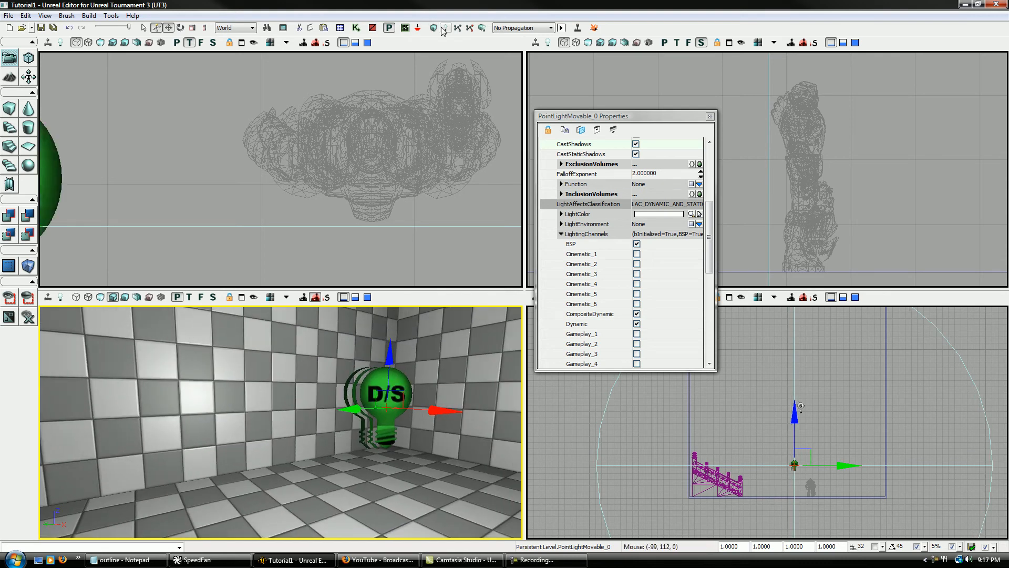
{"action": "left_click", "coordinate": [443, 27]}
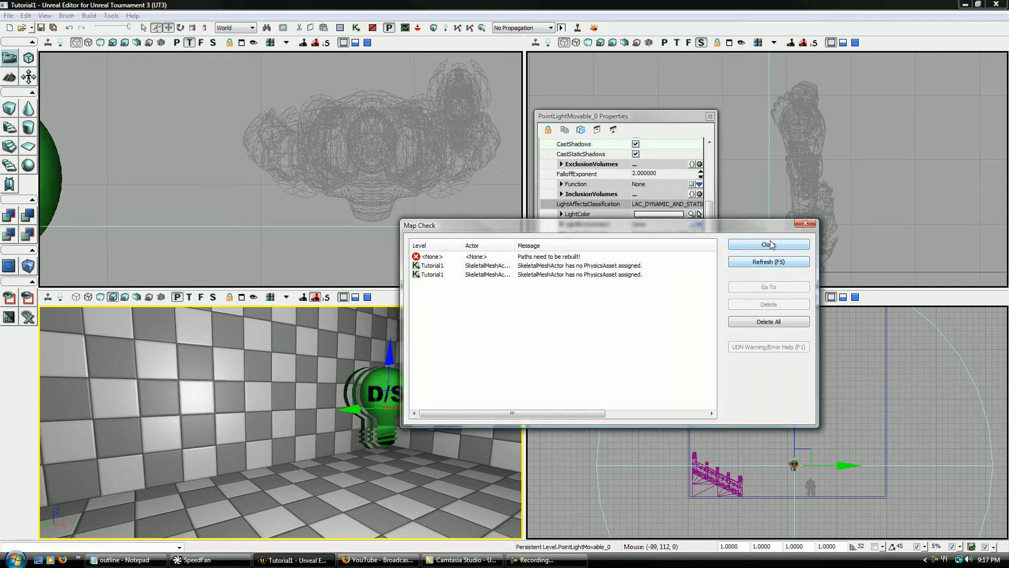
{"action": "left_click", "coordinate": [767, 244]}
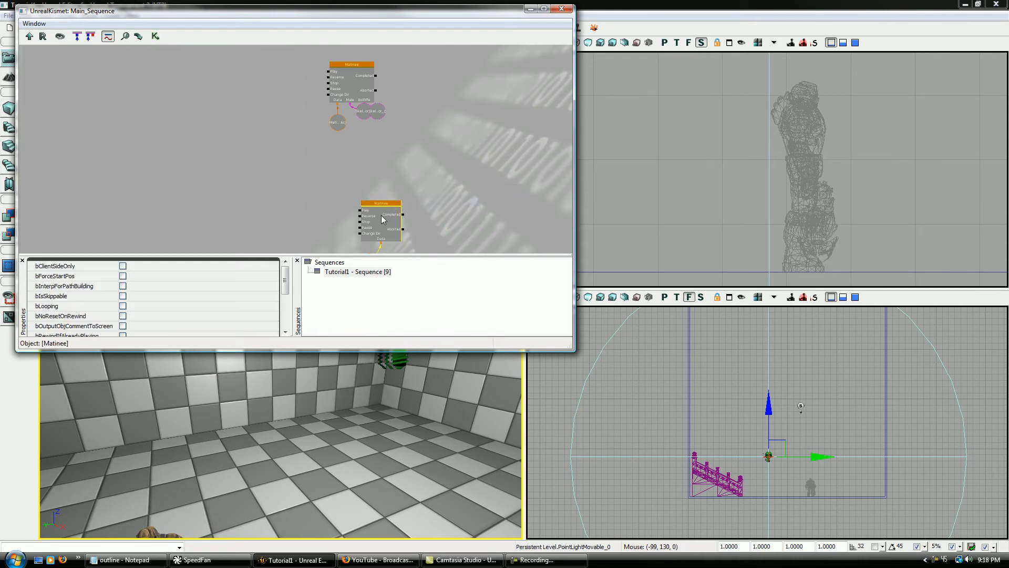
Add an empty Matinee group named Light bound to the point light.
{"action": "double_click", "coordinate": [380, 218]}
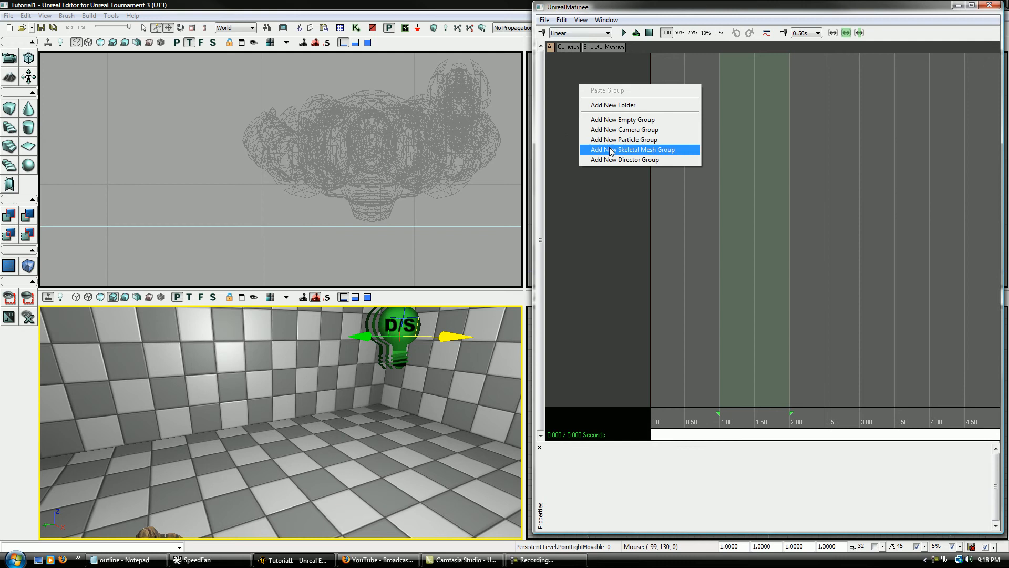
{"action": "left_click", "coordinate": [631, 149]}
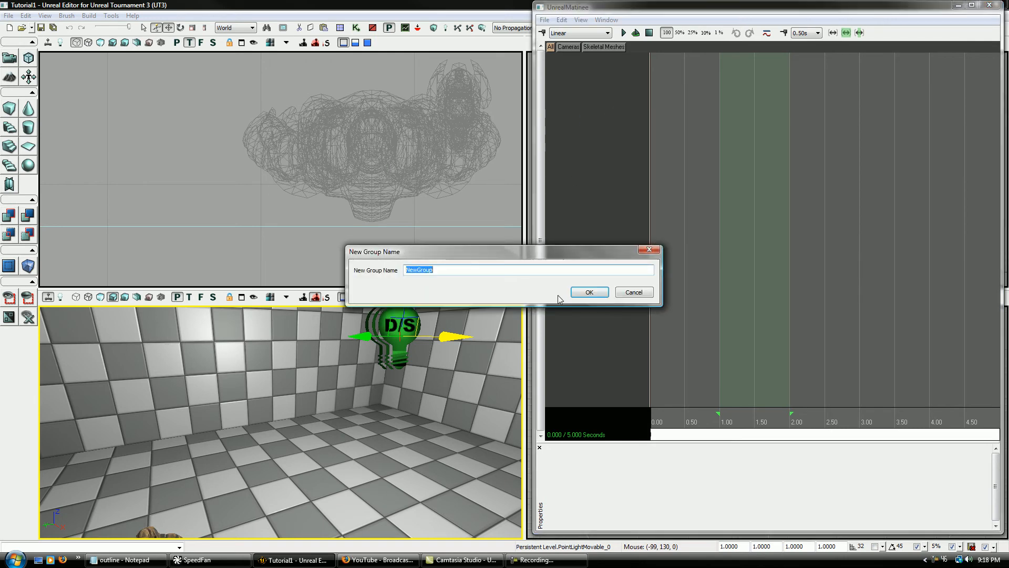
{"action": "type", "text": "Light"}
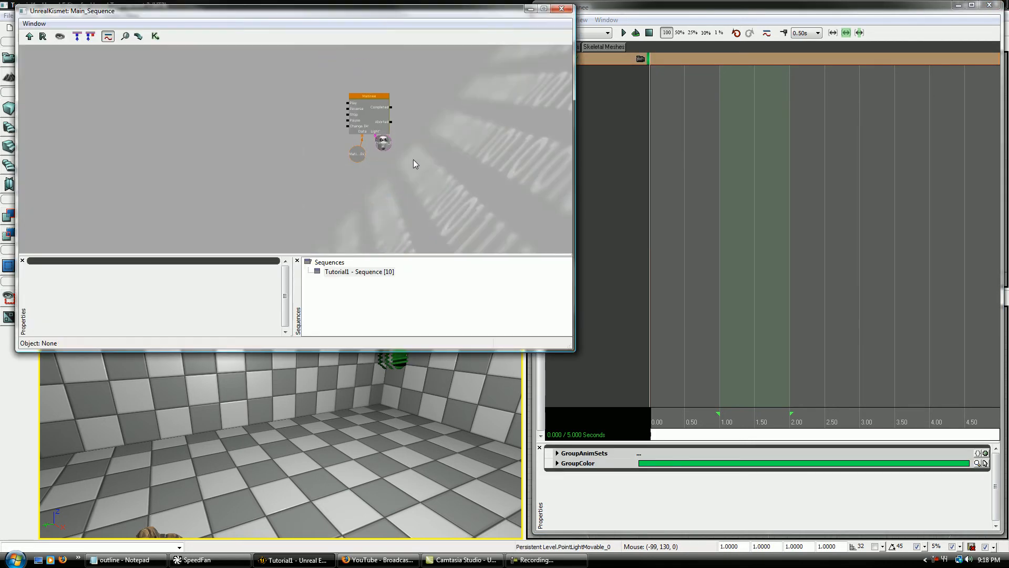
{"action": "left_click", "coordinate": [560, 9]}
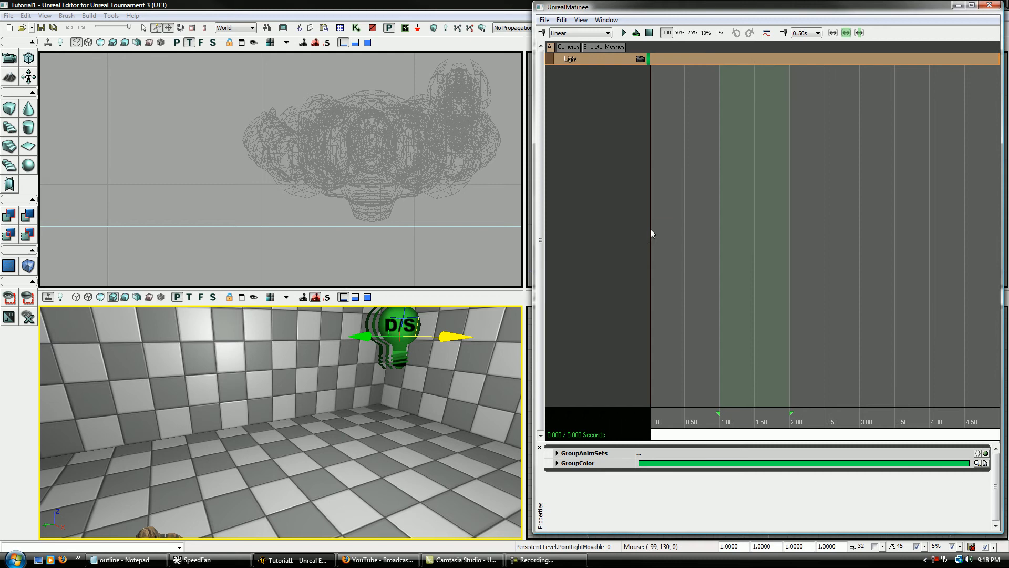
{"action": "mouse_move", "coordinate": [600, 85]}
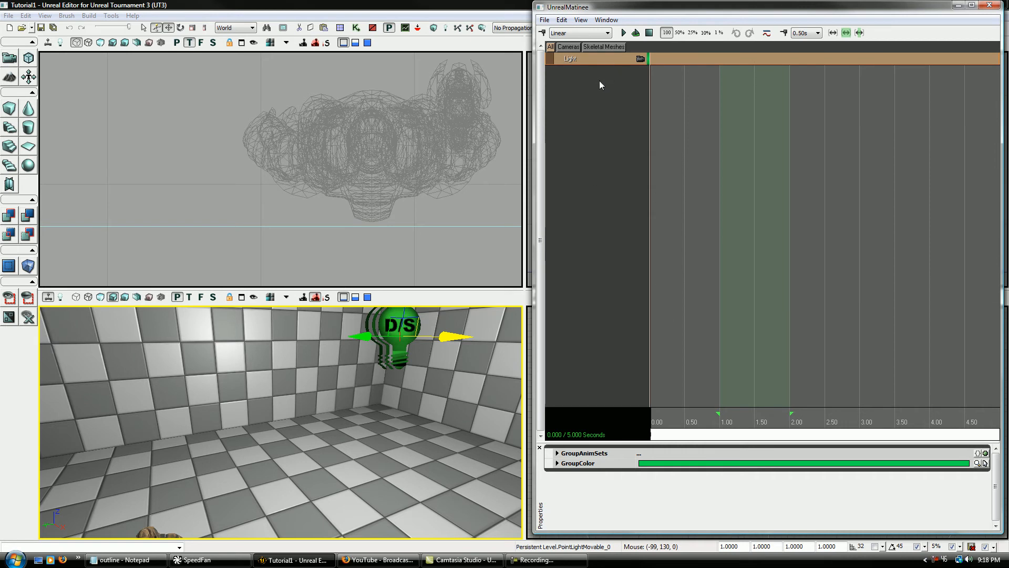
Add a movement track to the Light group with a key moving the light across the room.
{"action": "right_click", "coordinate": [569, 59]}
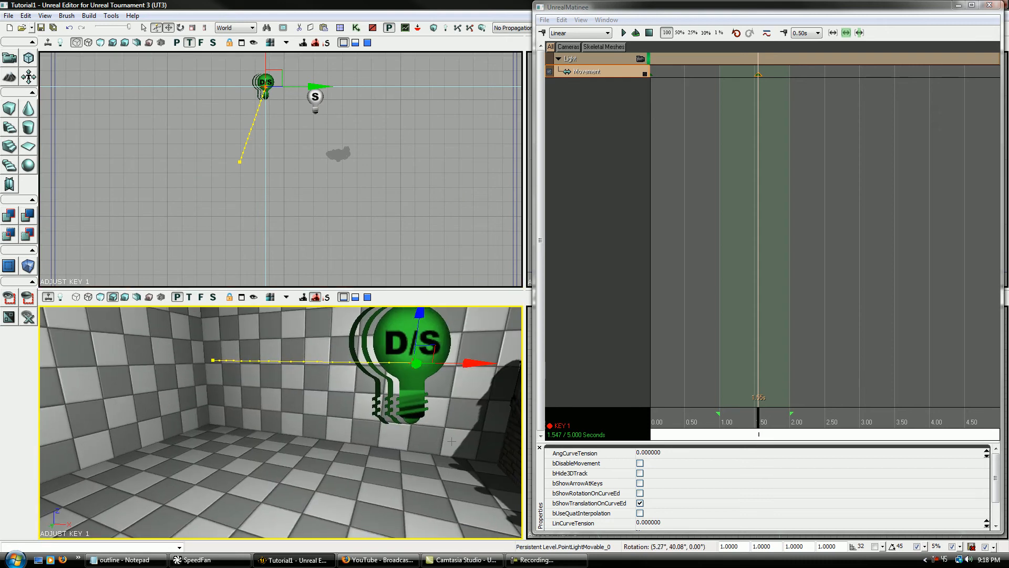
{"action": "left_click", "coordinate": [697, 422]}
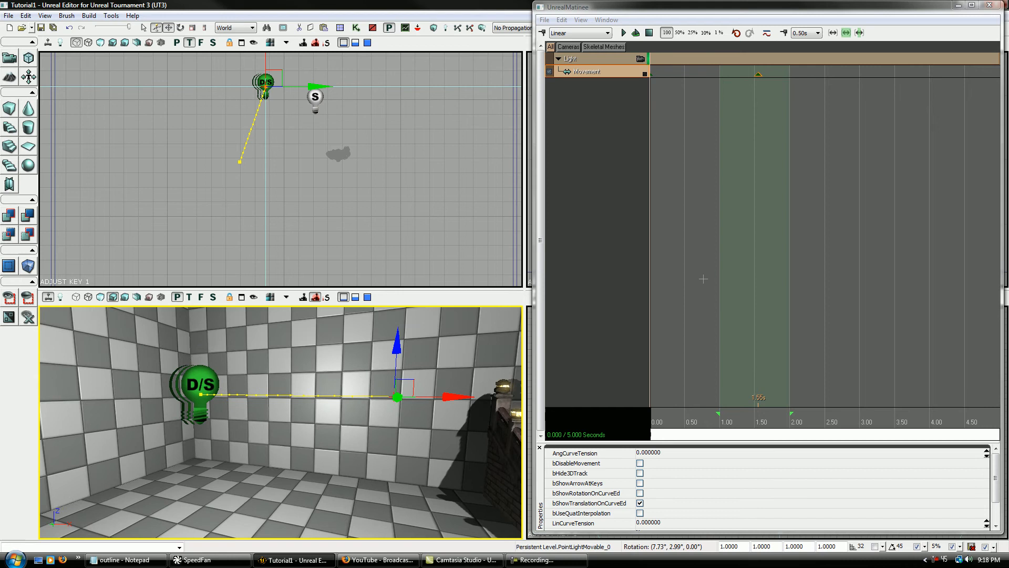
{"action": "right_click", "coordinate": [586, 72]}
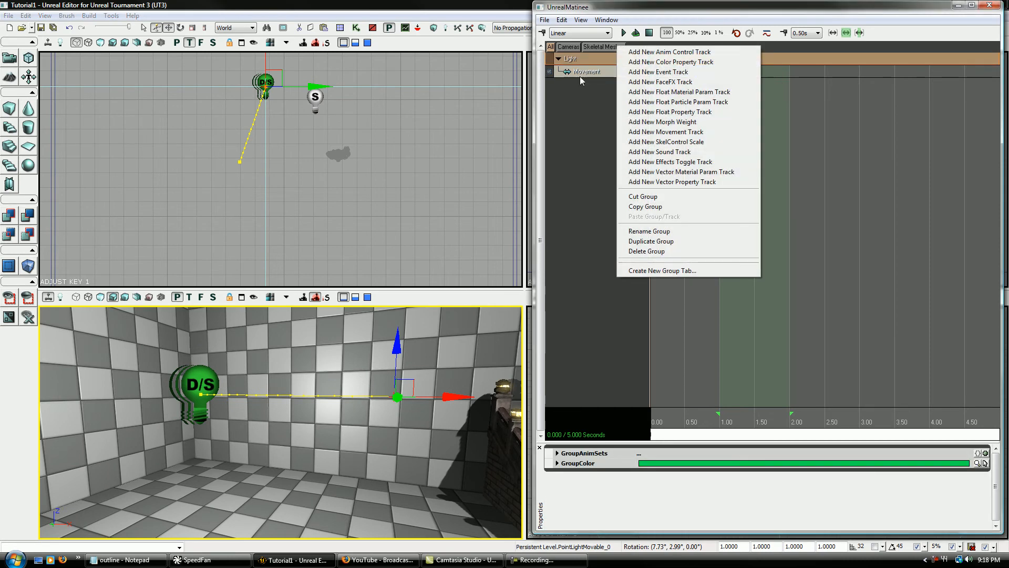
{"action": "mouse_move", "coordinate": [567, 124]}
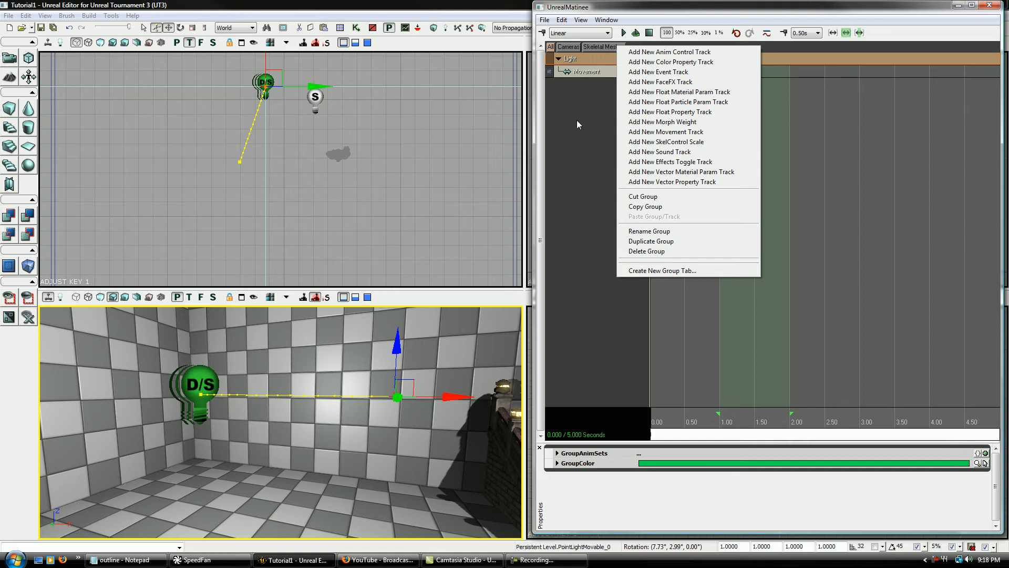
{"action": "mouse_move", "coordinate": [670, 62]}
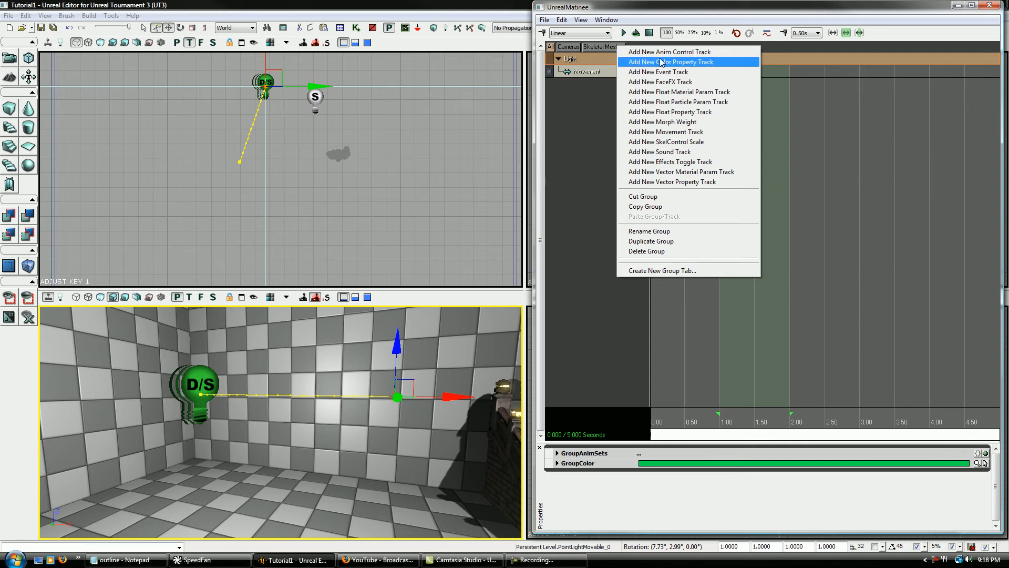
Add a color property track on PointLightComponent0.LightColor to the Light group.
{"action": "left_click", "coordinate": [672, 62]}
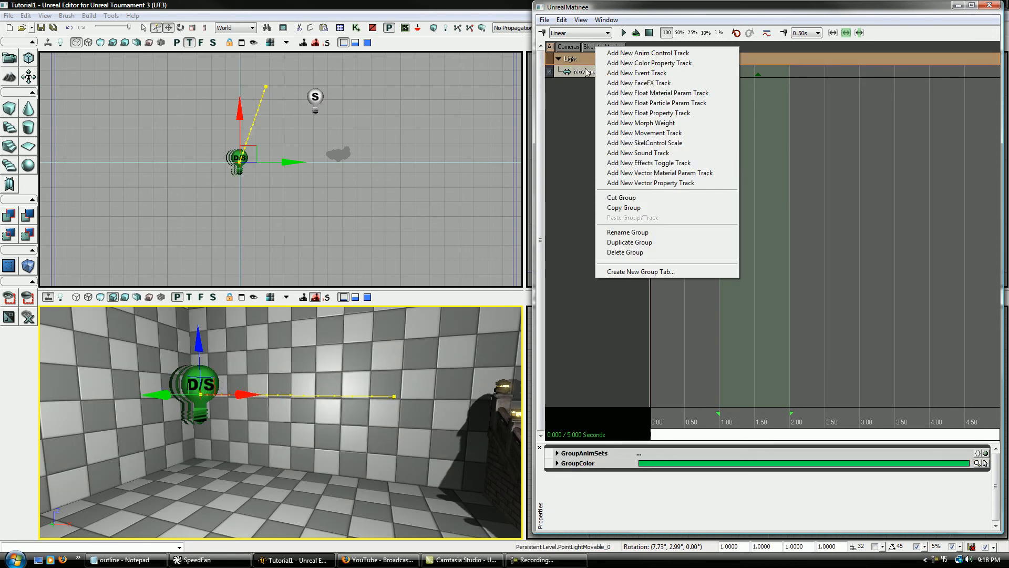
{"action": "left_click", "coordinate": [648, 62]}
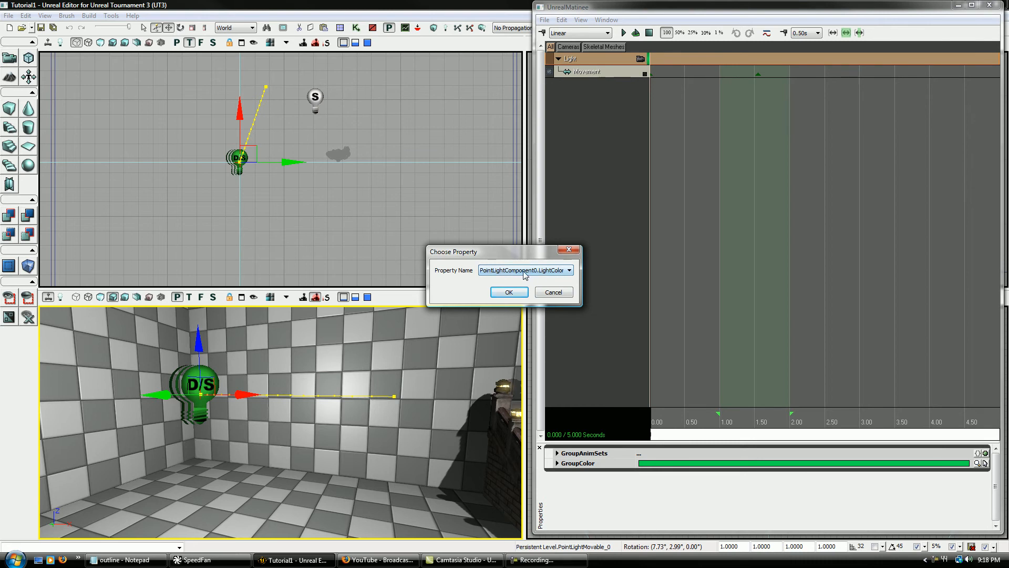
{"action": "left_click", "coordinate": [509, 291]}
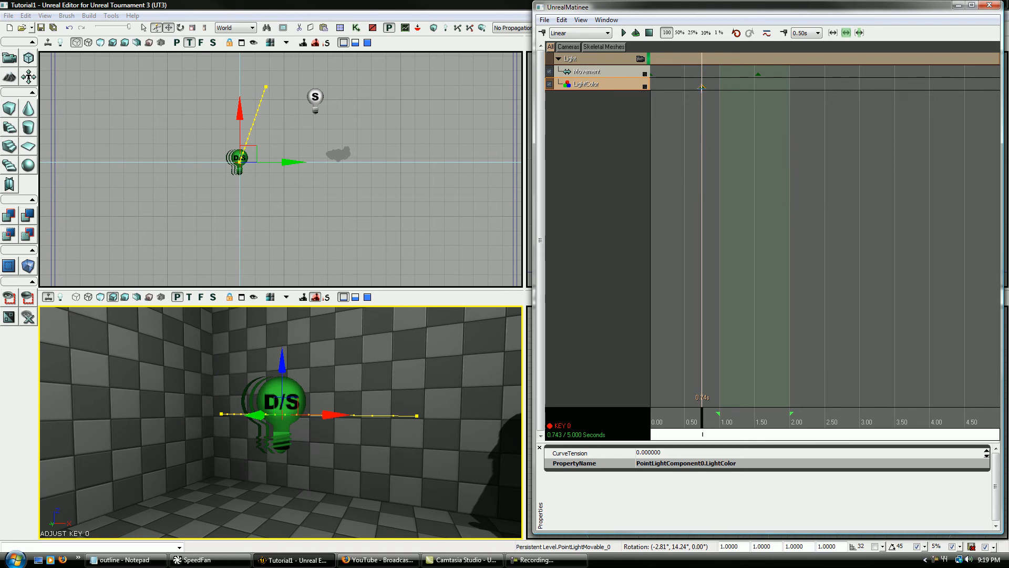
Start a second color property track and cancel it without adding.
{"action": "right_click", "coordinate": [585, 83]}
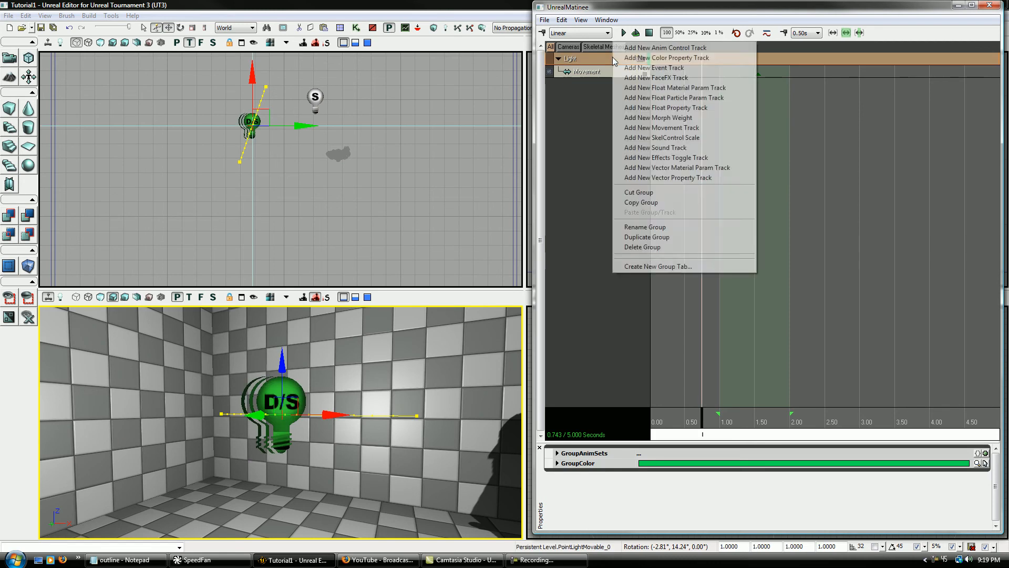
{"action": "left_click", "coordinate": [664, 57]}
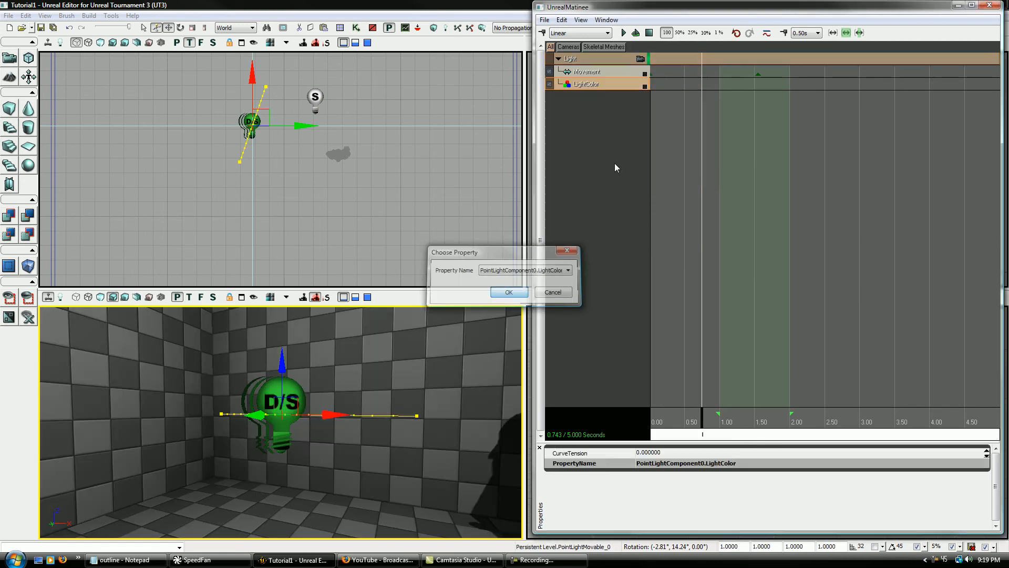
{"action": "left_click", "coordinate": [507, 291]}
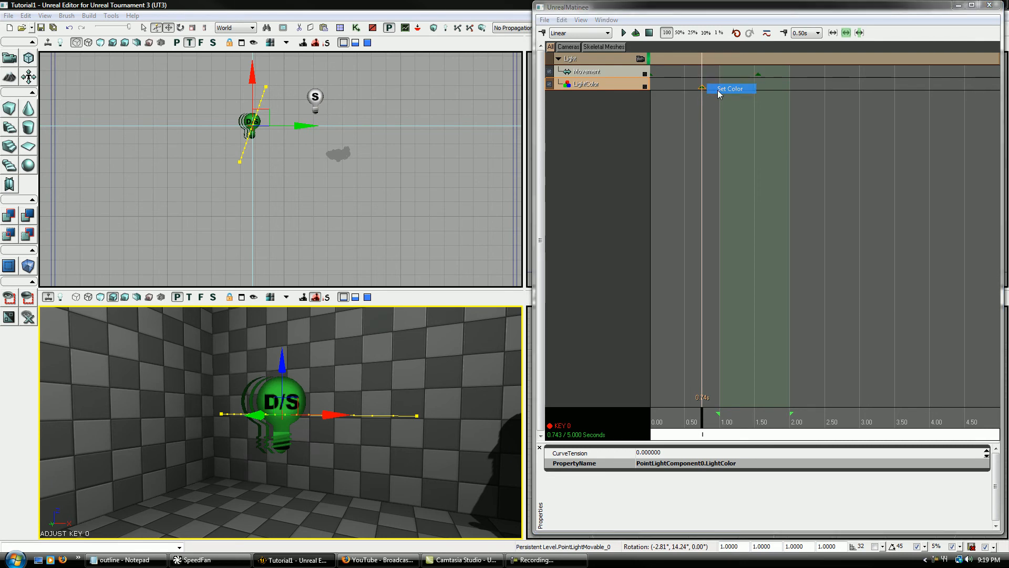
Set the first LightColor key to black and the second key to blue.
{"action": "left_click", "coordinate": [731, 88]}
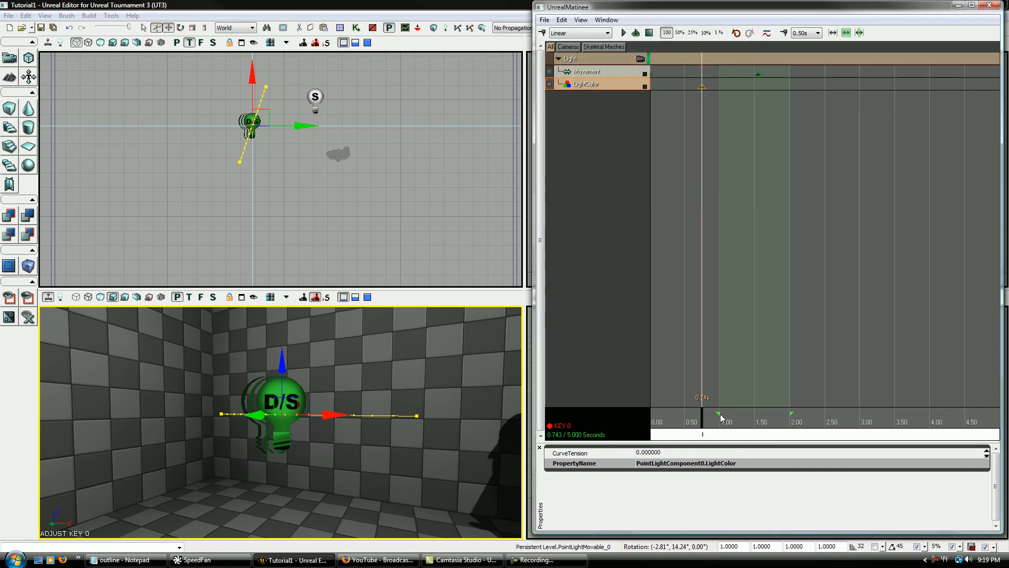
{"action": "right_click", "coordinate": [834, 87]}
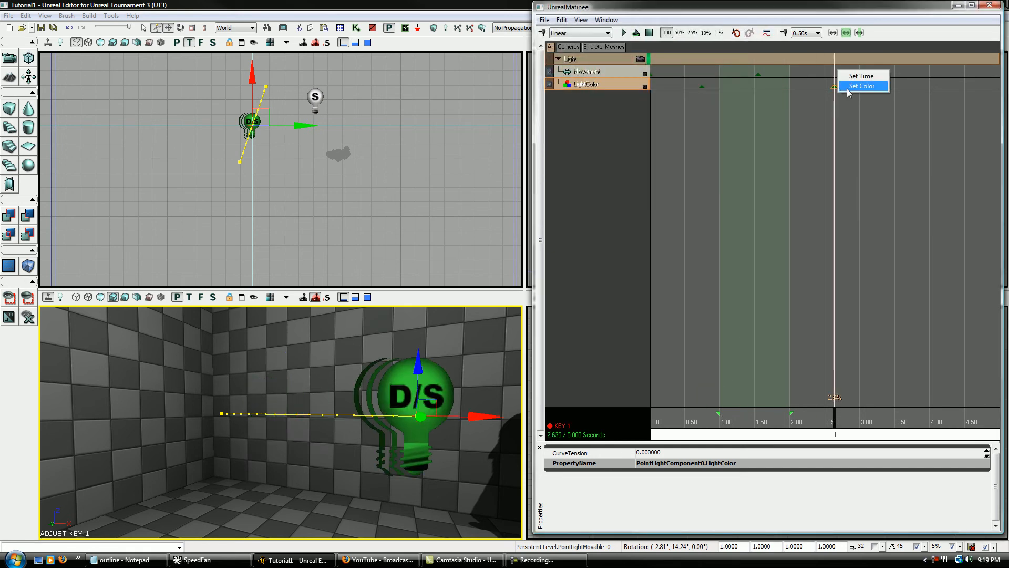
{"action": "left_click", "coordinate": [862, 85]}
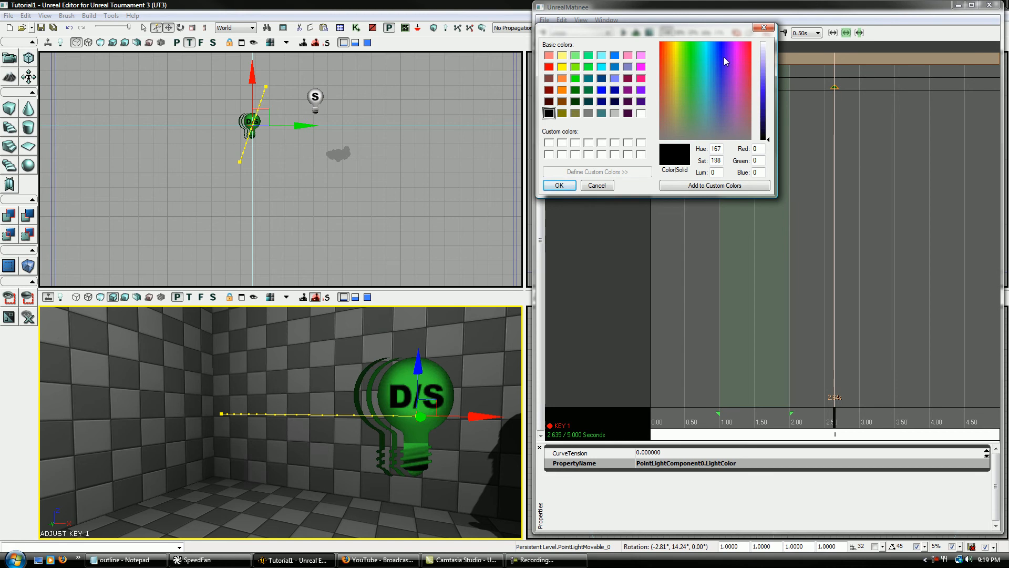
{"action": "left_click", "coordinate": [557, 185]}
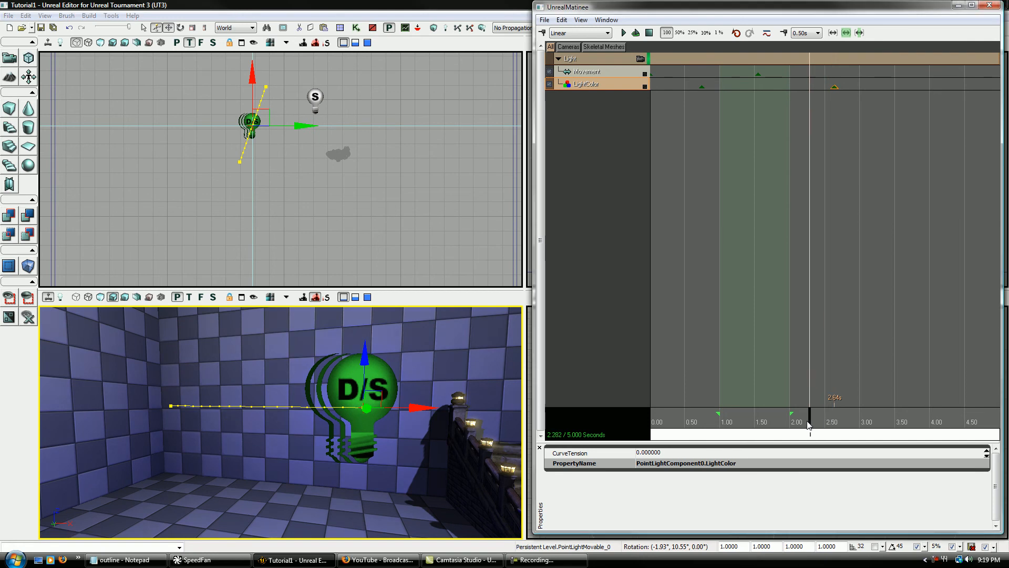
Add a third LightColor key around 2.6-3.2 seconds and set it to green.
{"action": "left_click_drag", "start_coordinate": [809, 425], "coordinate": [779, 431]}
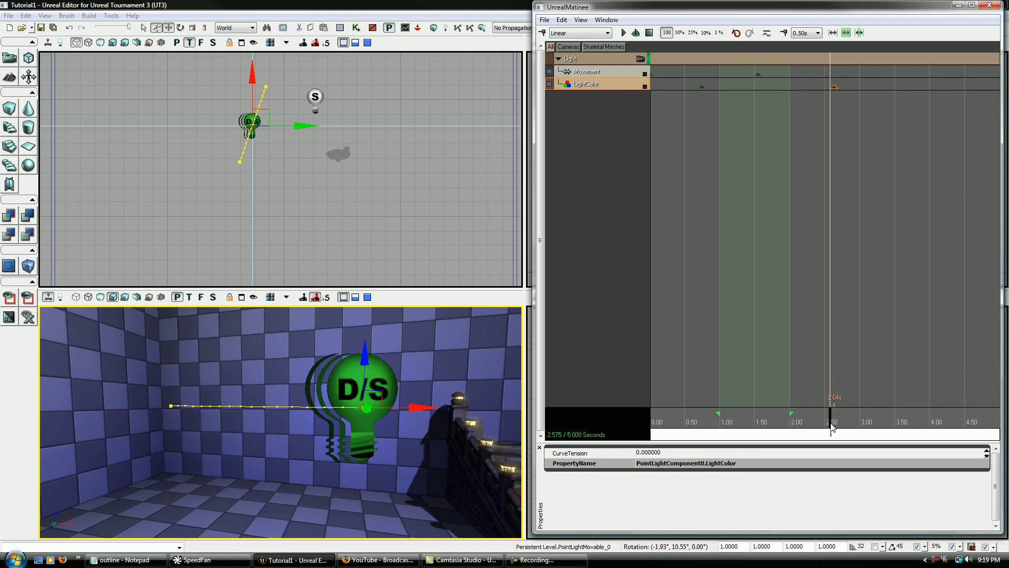
{"action": "right_click", "coordinate": [876, 87]}
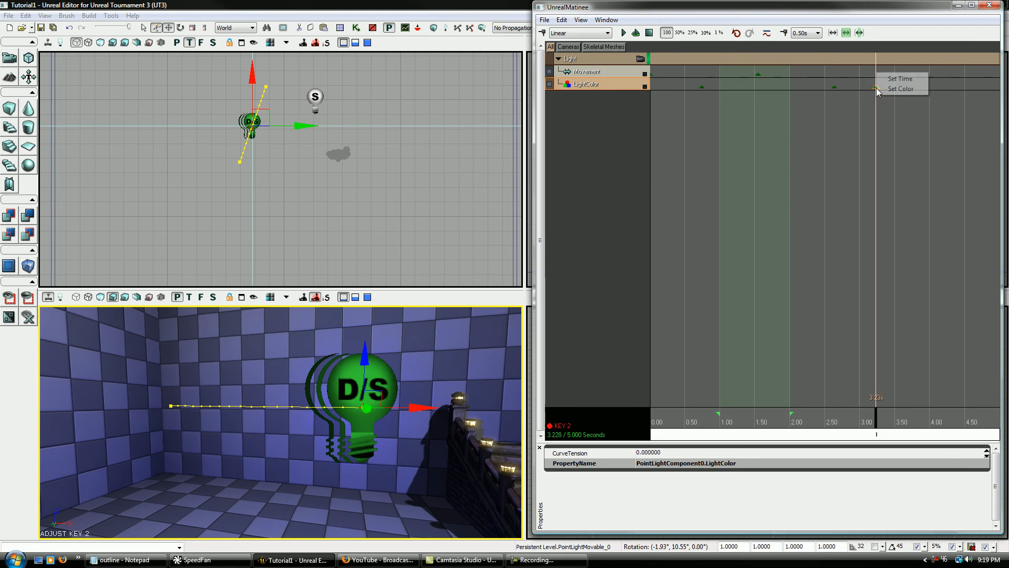
{"action": "left_click", "coordinate": [900, 89]}
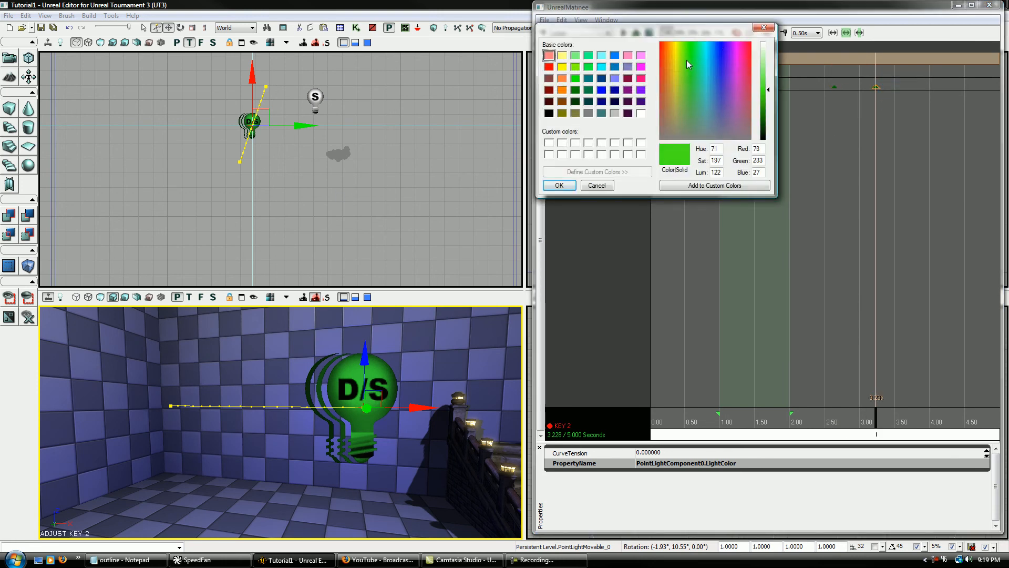
{"action": "left_click", "coordinate": [557, 185]}
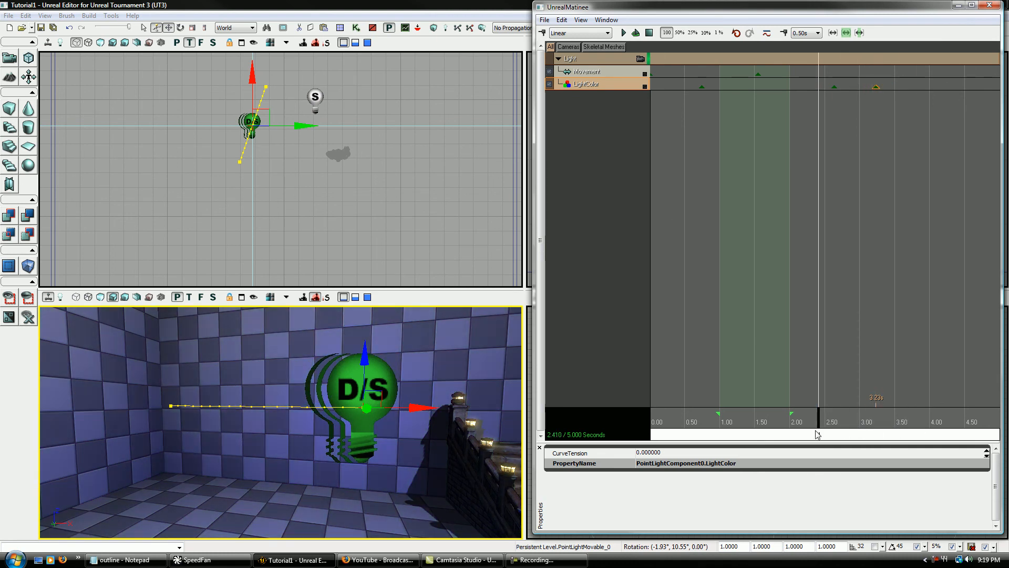
{"action": "right_click", "coordinate": [570, 59]}
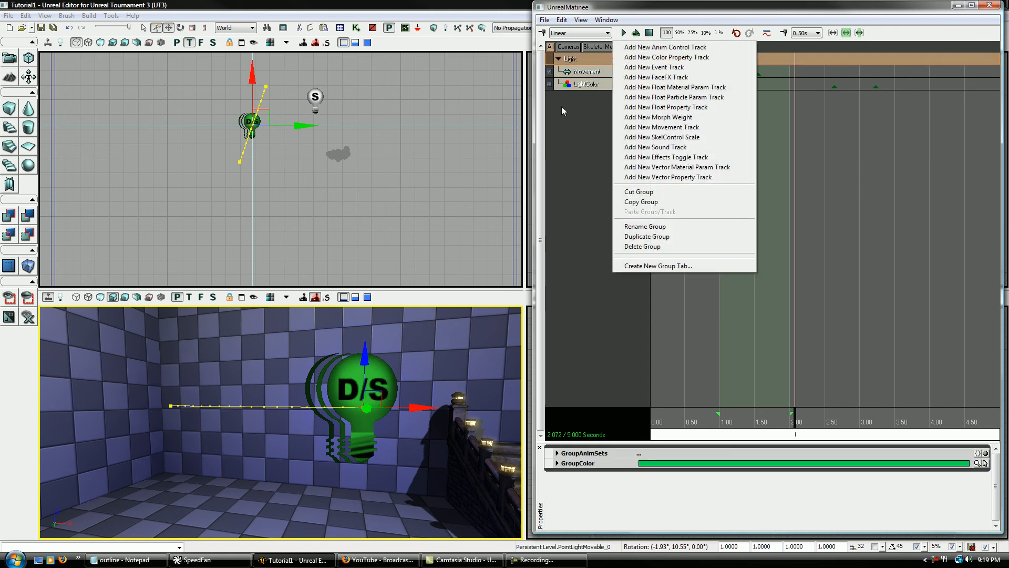
{"action": "mouse_move", "coordinate": [566, 182]}
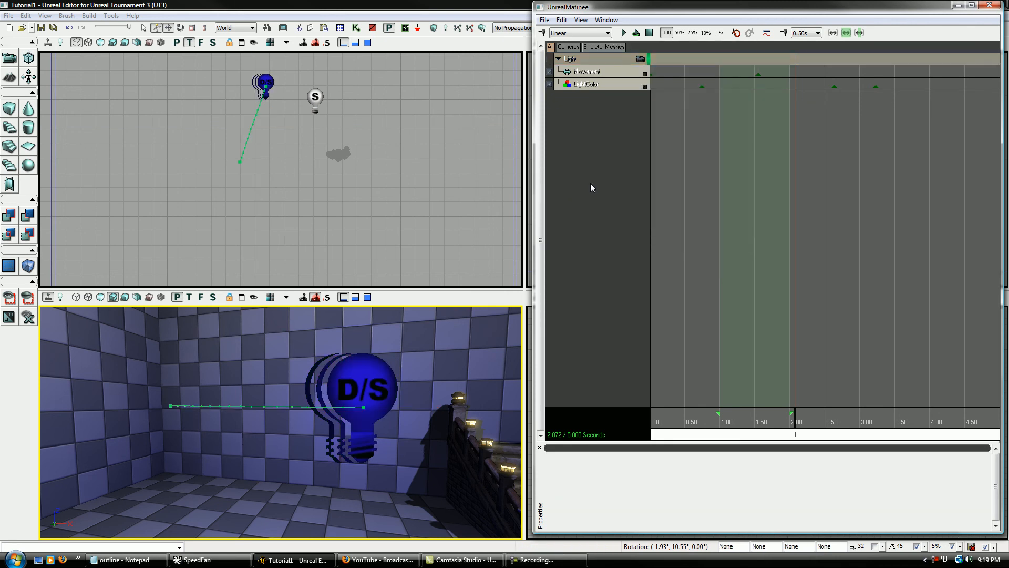
{"action": "right_click", "coordinate": [571, 58]}
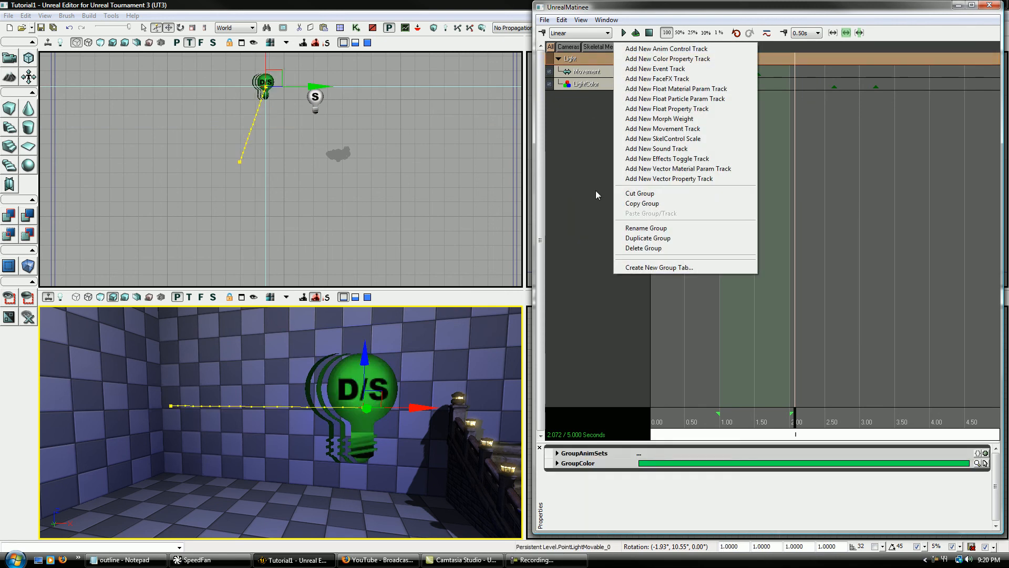
{"action": "mouse_move", "coordinate": [566, 187]}
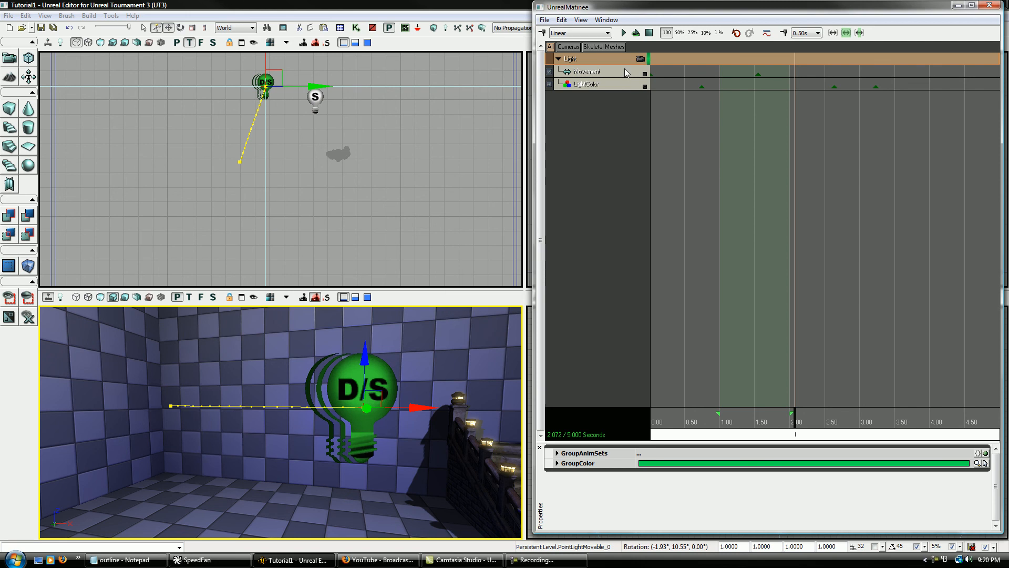
{"action": "right_click", "coordinate": [582, 59]}
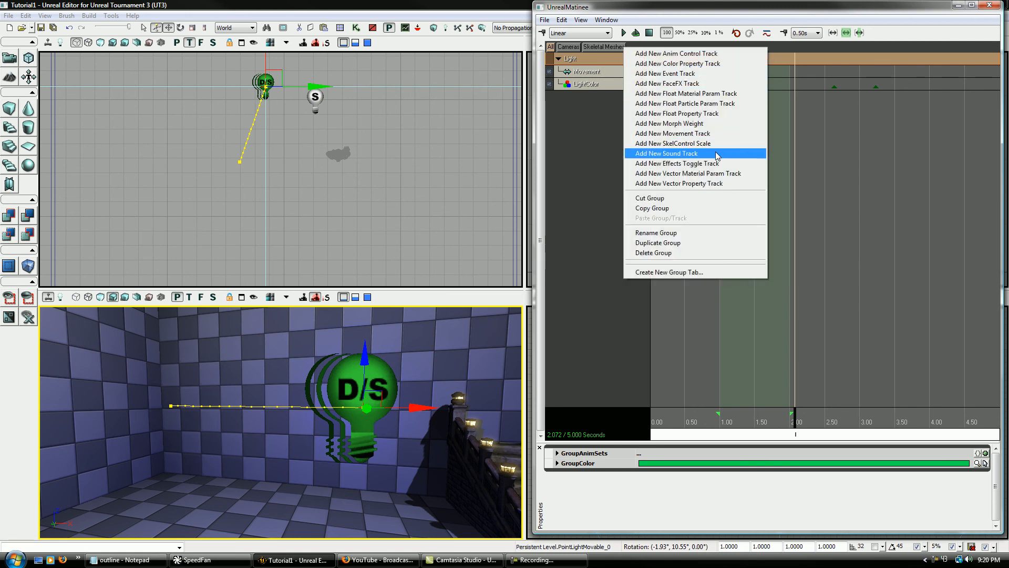
{"action": "mouse_move", "coordinate": [676, 63]}
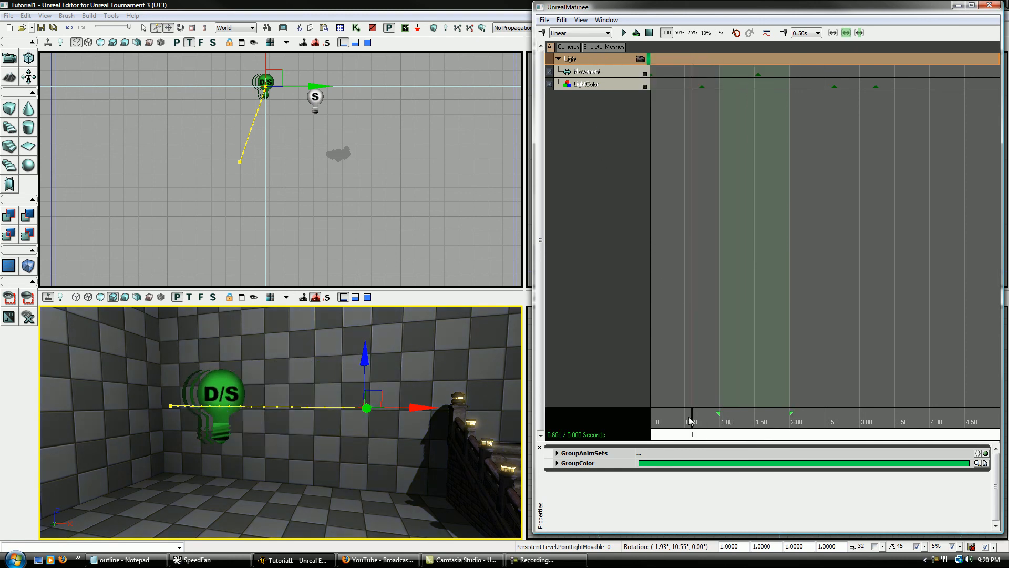
{"action": "left_click_drag", "start_coordinate": [694, 414], "coordinate": [734, 414]}
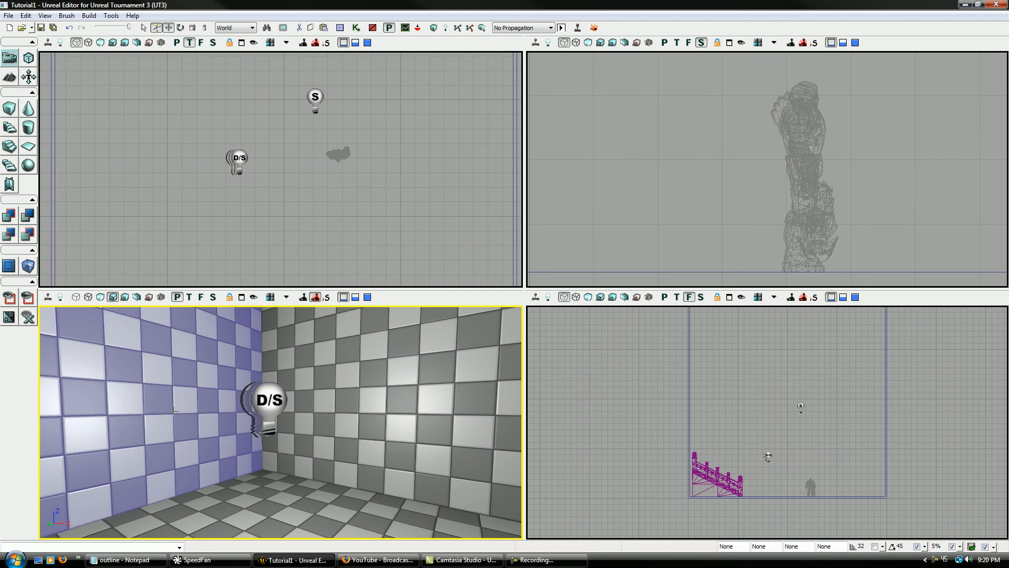
Close Matinee and bring up the outline notes in Notepad.
{"action": "left_click", "coordinate": [265, 399]}
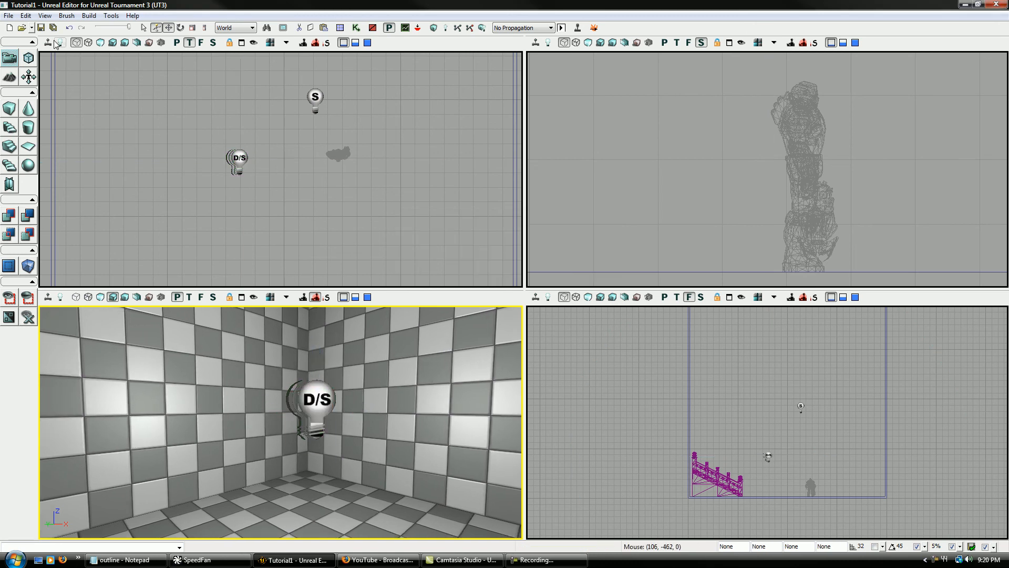
{"action": "mouse_move", "coordinate": [407, 211]}
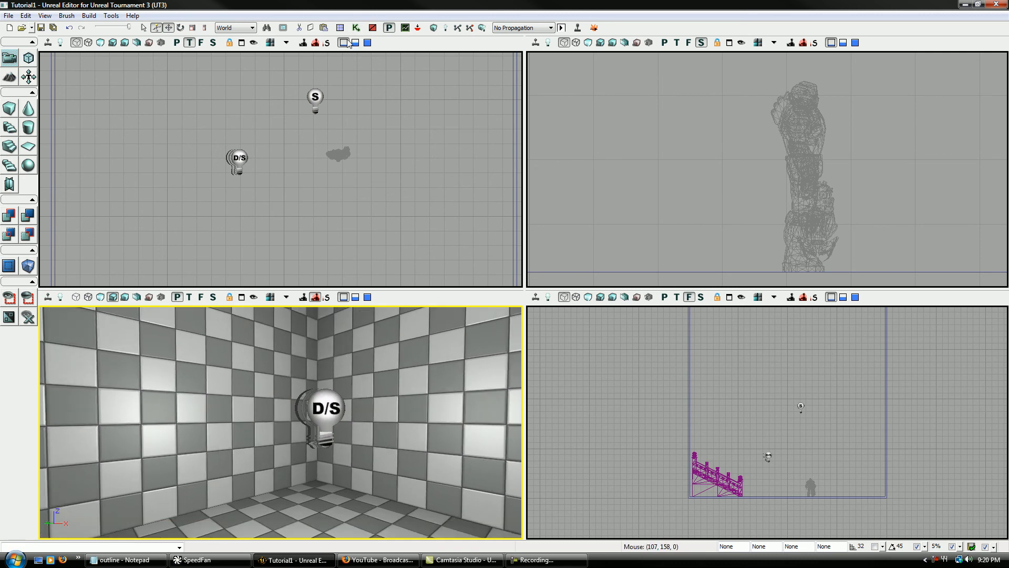
{"action": "mouse_move", "coordinate": [353, 42]}
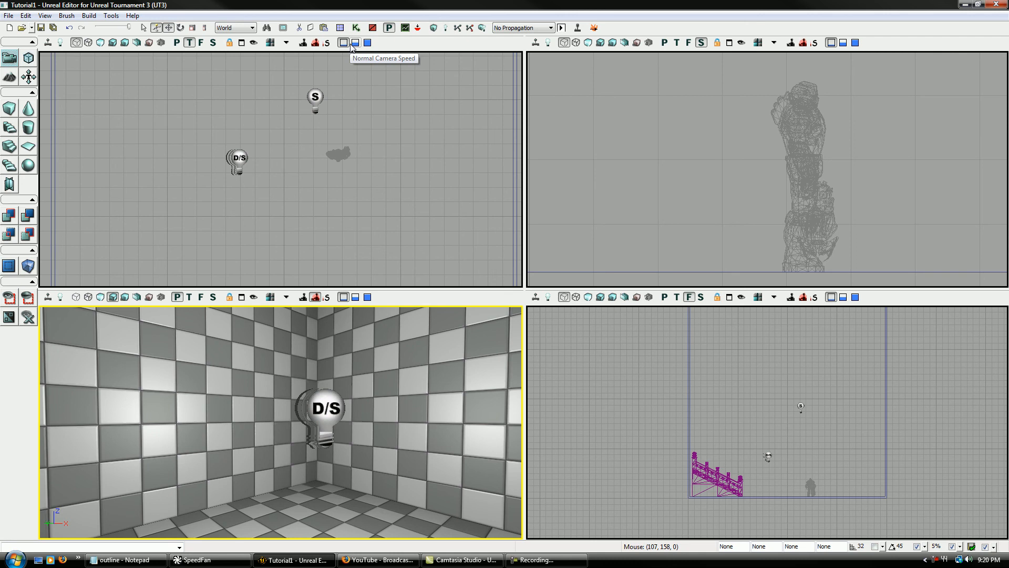
{"action": "mouse_move", "coordinate": [375, 183]}
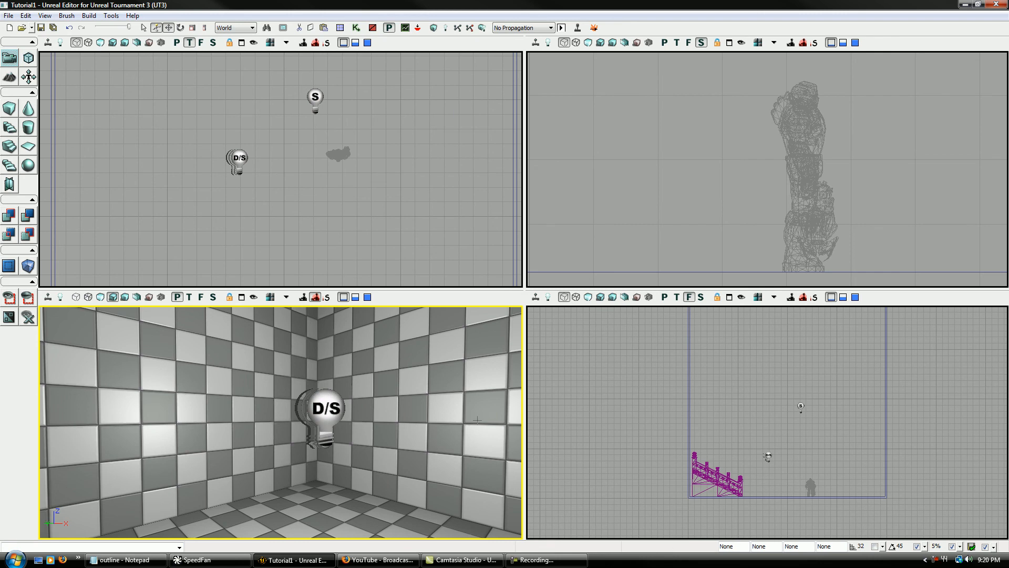
{"action": "left_click", "coordinate": [121, 559]}
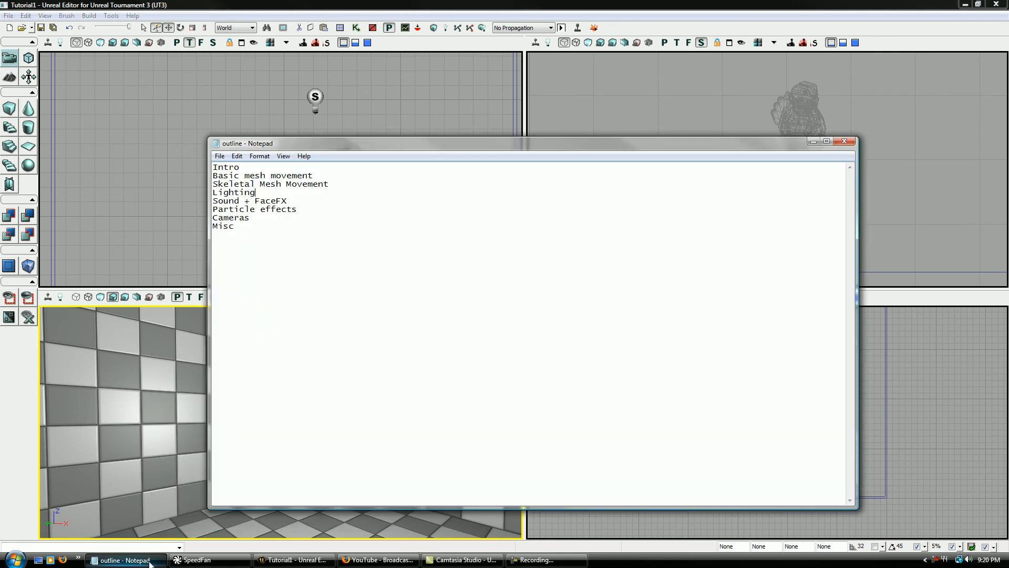